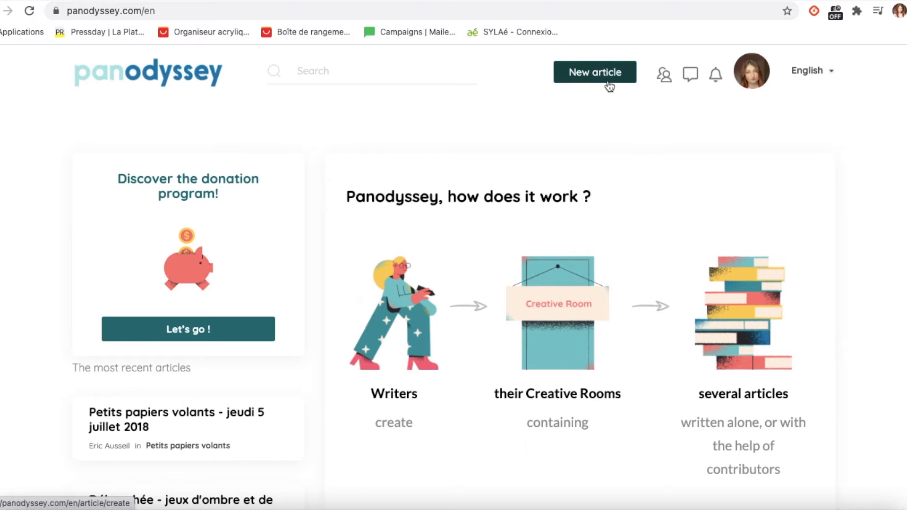
Create a new article placed in the Panodyssey Creative Room.
{"action": "left_click", "coordinate": [595, 72]}
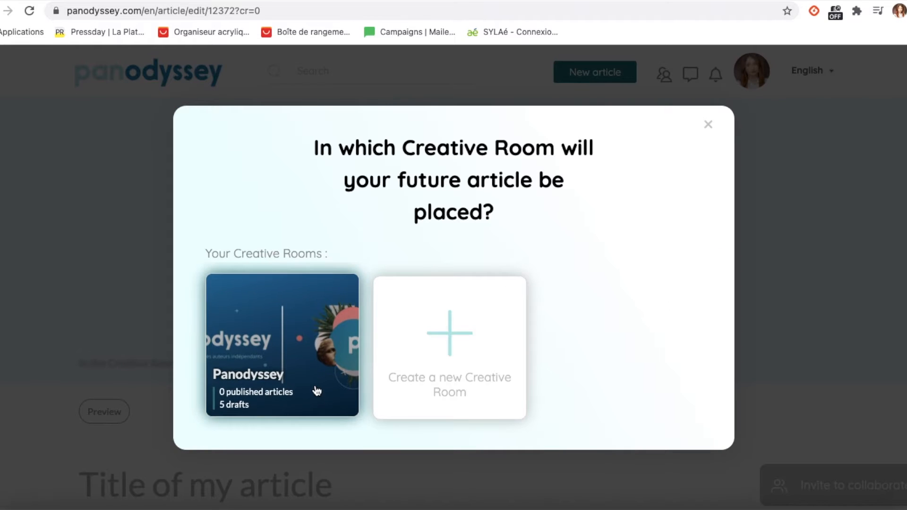
{"action": "left_click", "coordinate": [281, 347]}
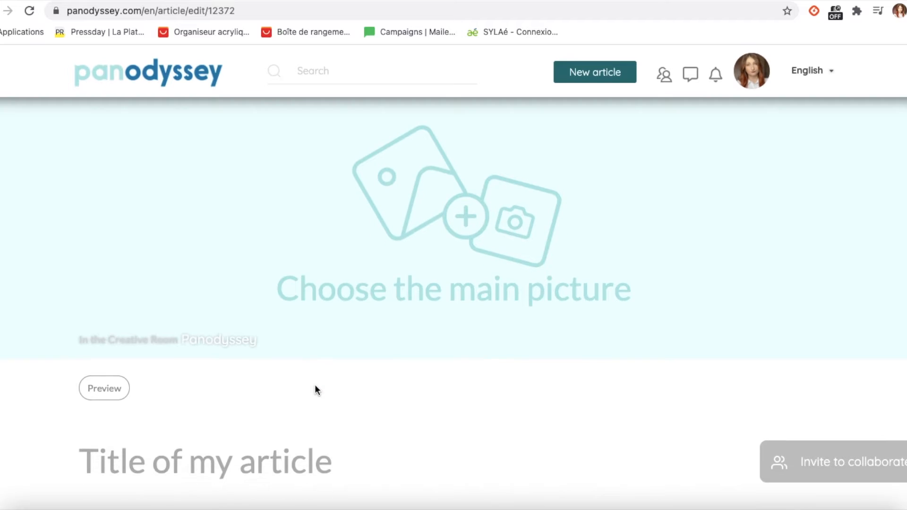
{"action": "mouse_move", "coordinate": [230, 474]}
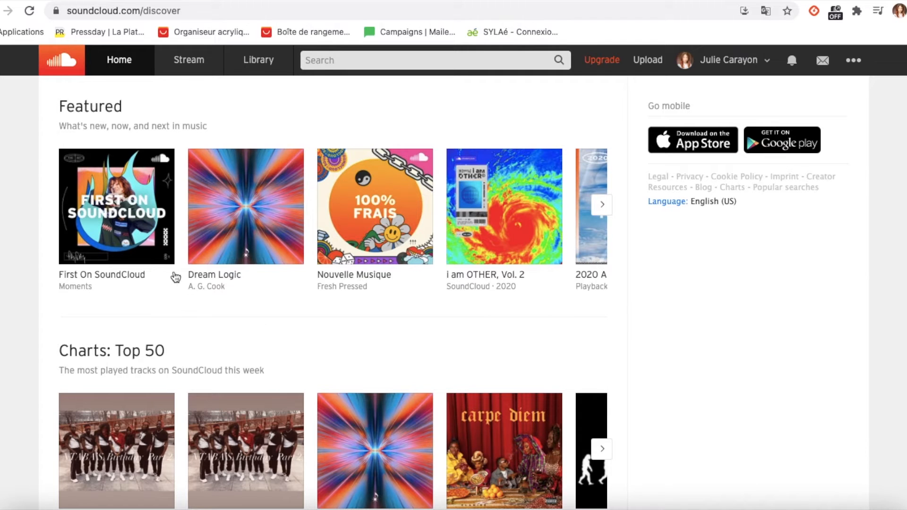
Bring up the Share panel for the 'First On SoundCloud' playlist via its more-options menu.
{"action": "left_click", "coordinate": [167, 256]}
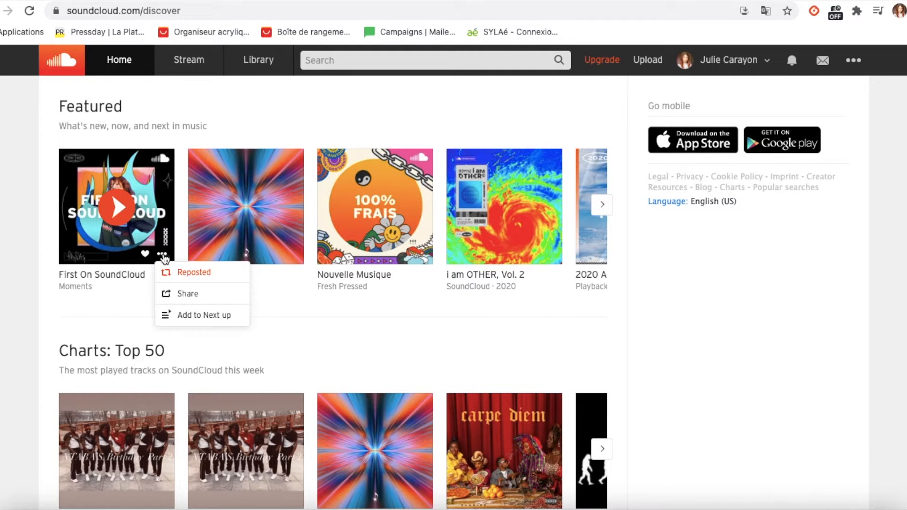
{"action": "left_click", "coordinate": [188, 293]}
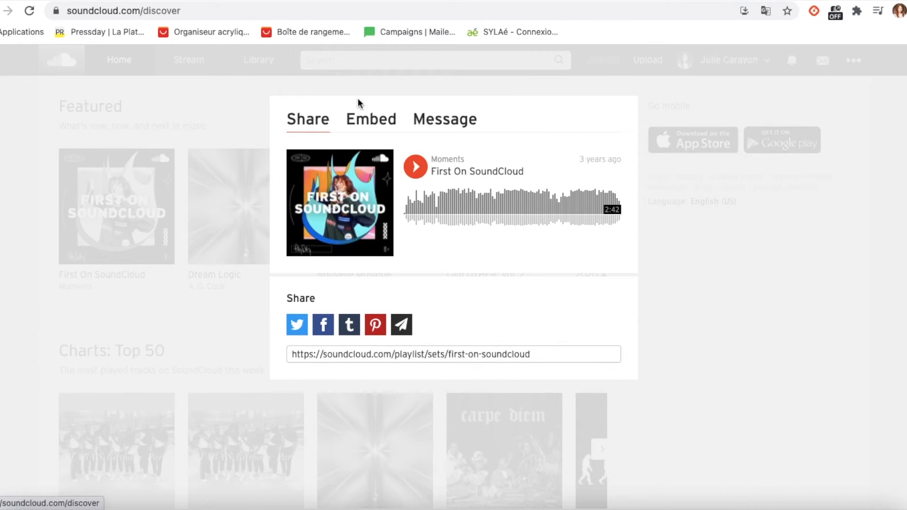
Copy the iframe embed code of the 'First On SoundCloud' player.
{"action": "left_click", "coordinate": [371, 120]}
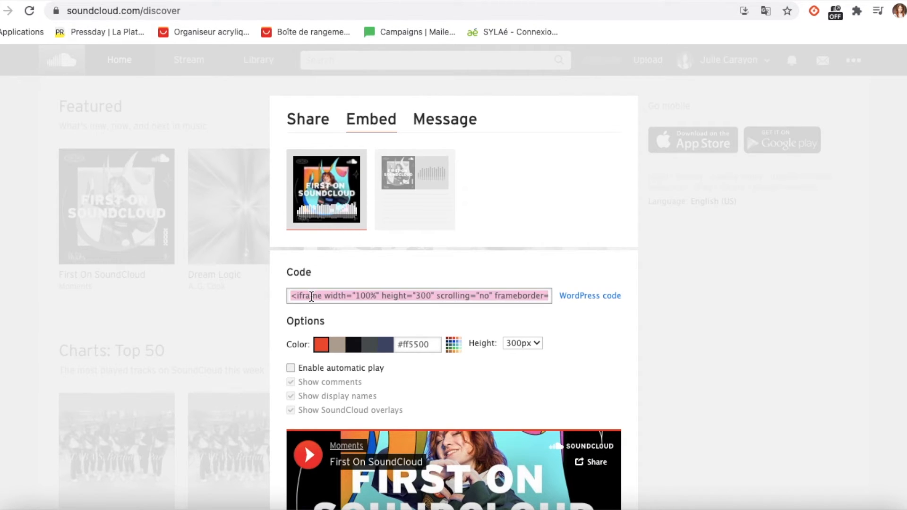
{"action": "right_click", "coordinate": [329, 296]}
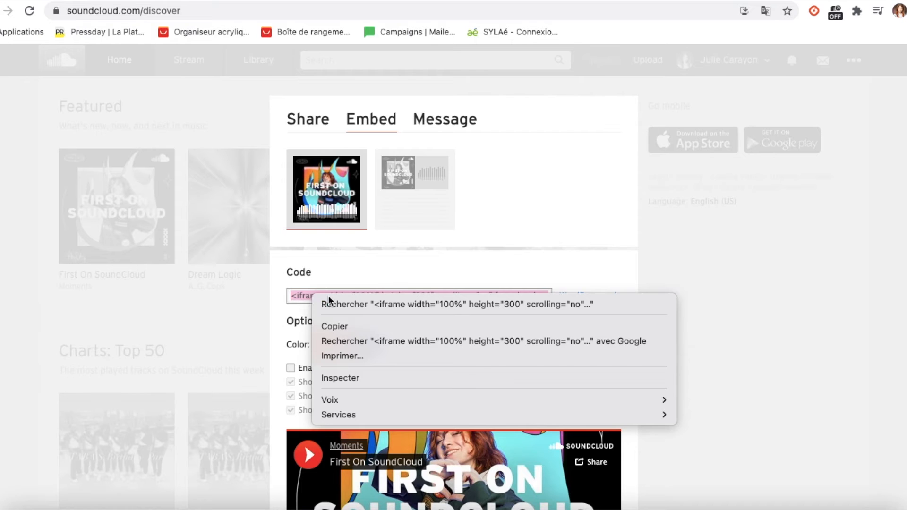
{"action": "mouse_move", "coordinate": [353, 326]}
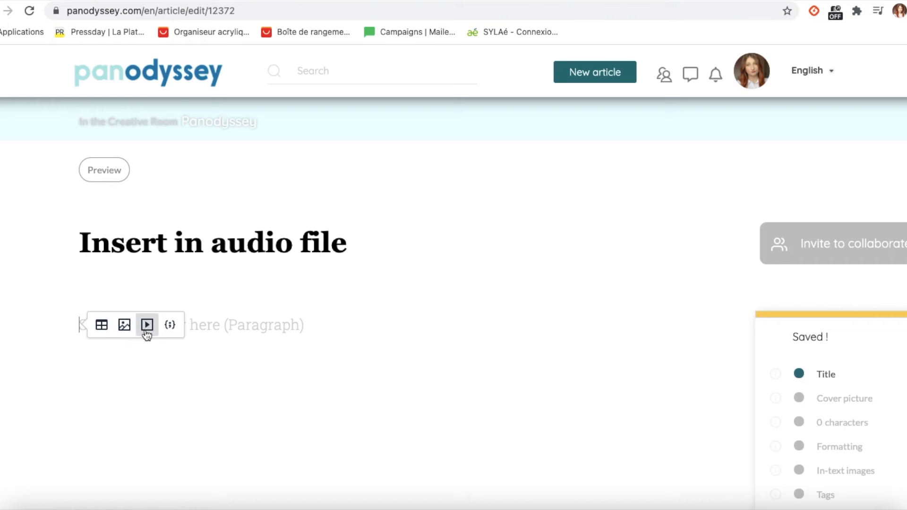
Bring up the Insert/Edit Media dialog from the article's paragraph toolbar.
{"action": "left_click", "coordinate": [146, 325]}
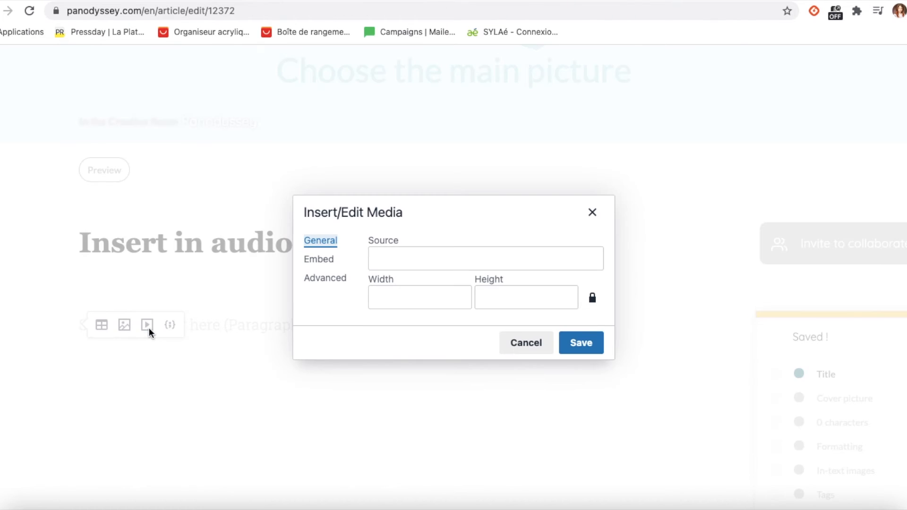
Paste the SoundCloud embed code into the Embed box and save, showing the player in the article.
{"action": "left_click", "coordinate": [319, 260]}
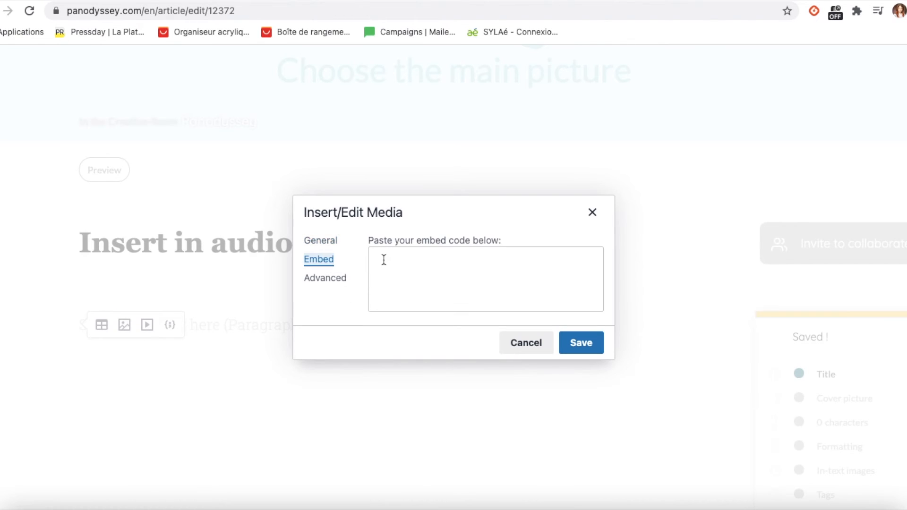
{"action": "right_click", "coordinate": [485, 278]}
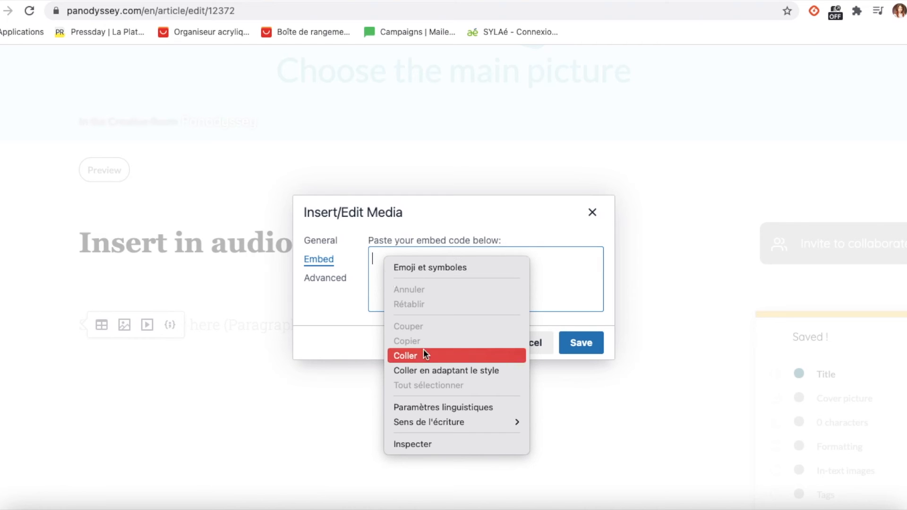
{"action": "left_click", "coordinate": [406, 356]}
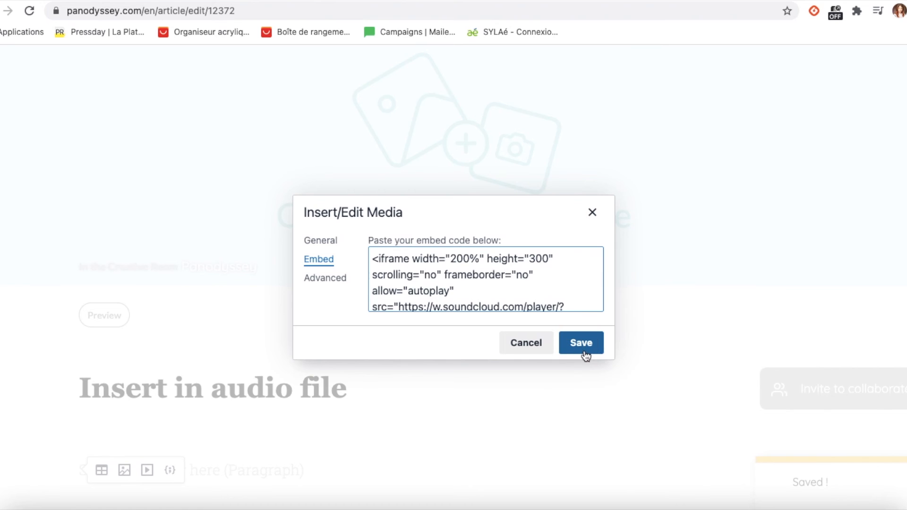
{"action": "left_click", "coordinate": [580, 343]}
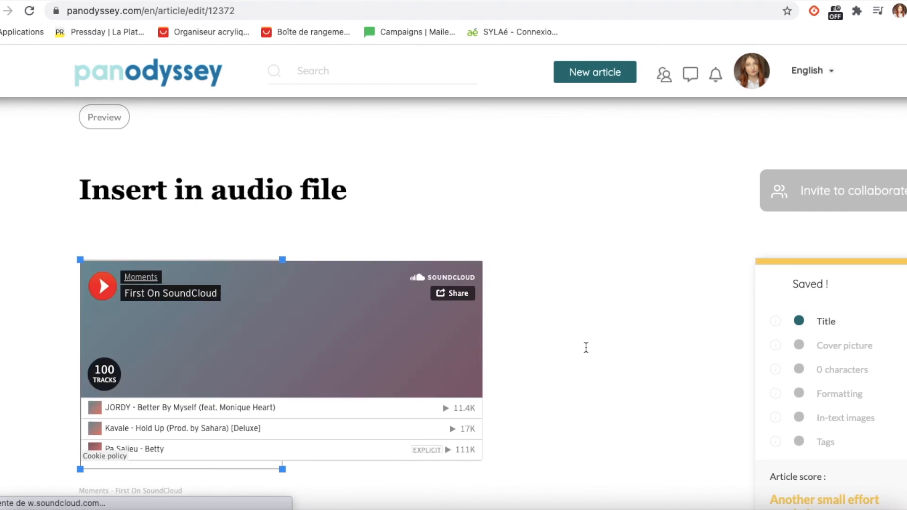